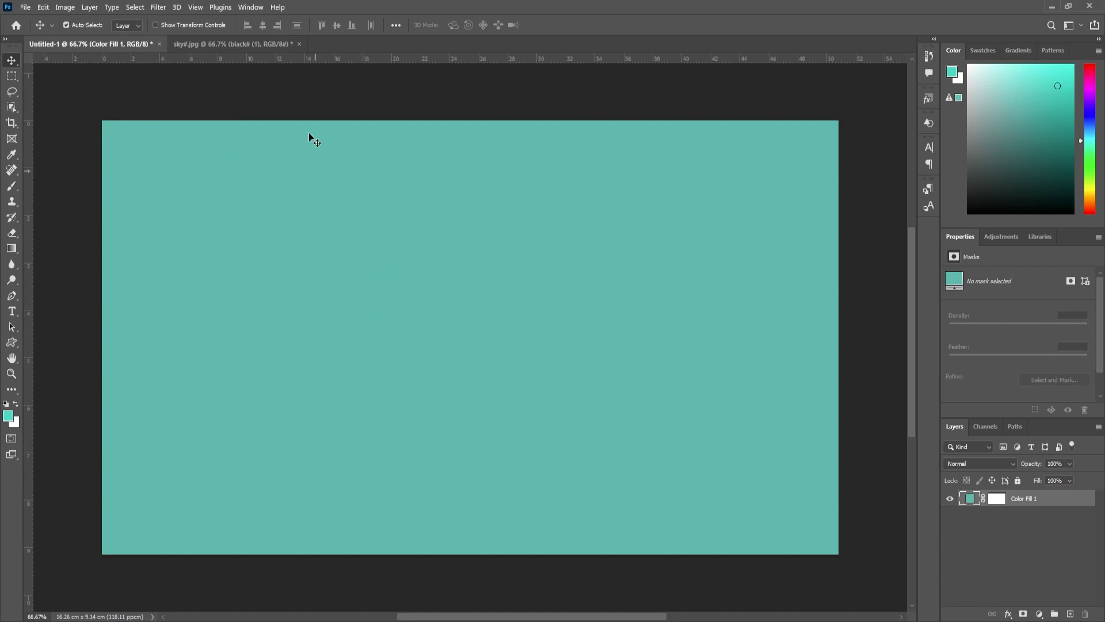
- Glance at the portrait photo document, then return to the teal canvas
{"action": "left_click", "coordinate": [233, 44]}
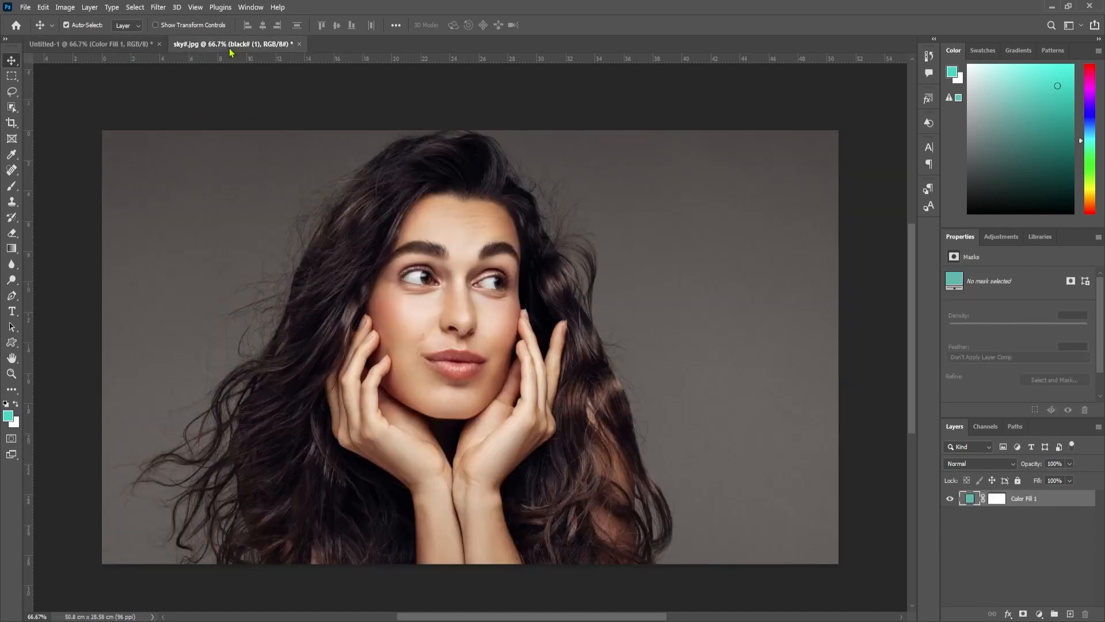
{"action": "left_click", "coordinate": [88, 44]}
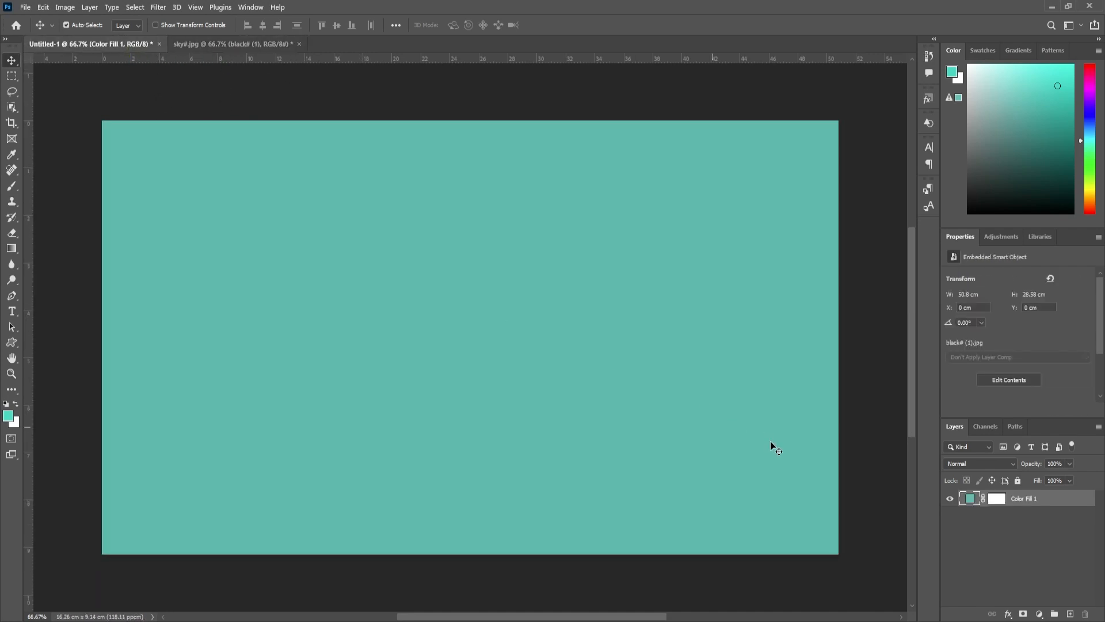
{"action": "left_click", "coordinate": [997, 498]}
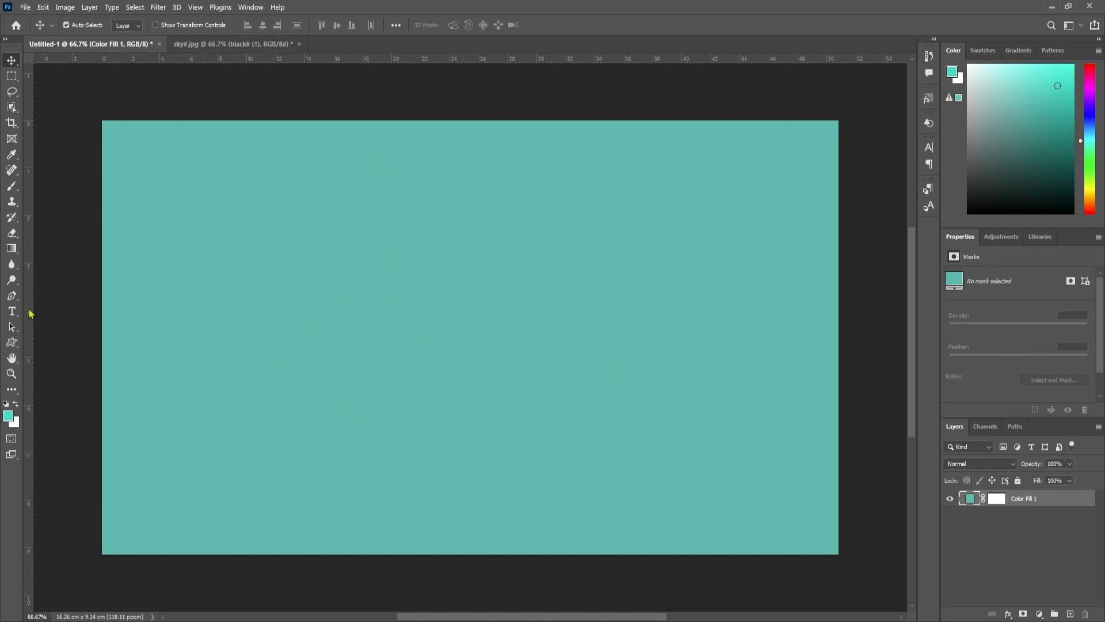
{"action": "mouse_move", "coordinate": [16, 343]}
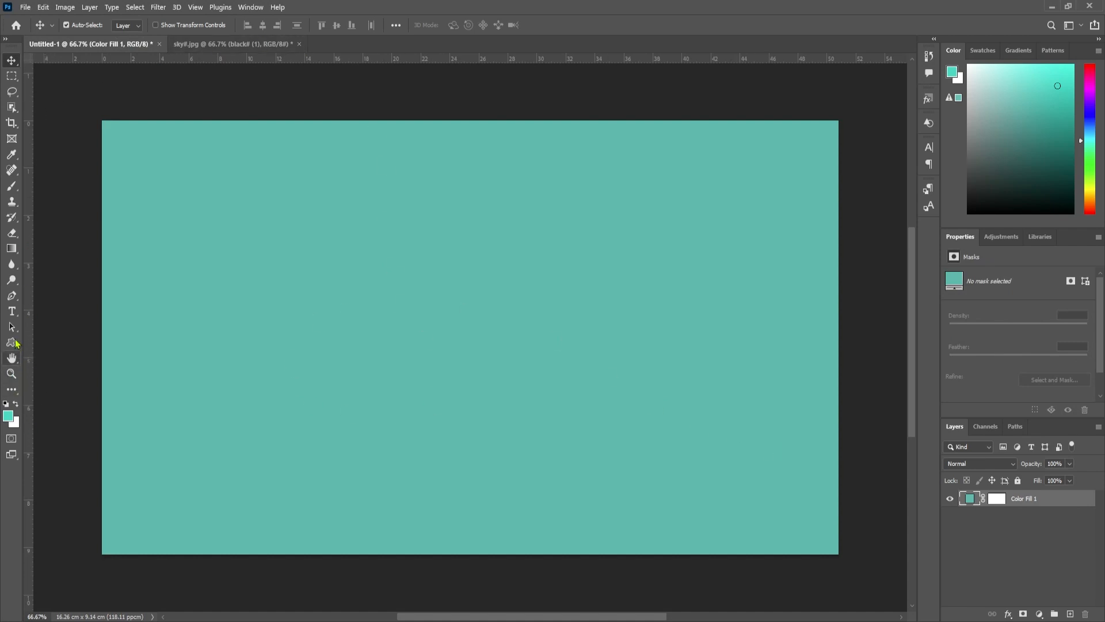
- Draw a large black heart custom shape, then bring the portrait photo back into view
{"action": "left_click", "coordinate": [12, 343]}
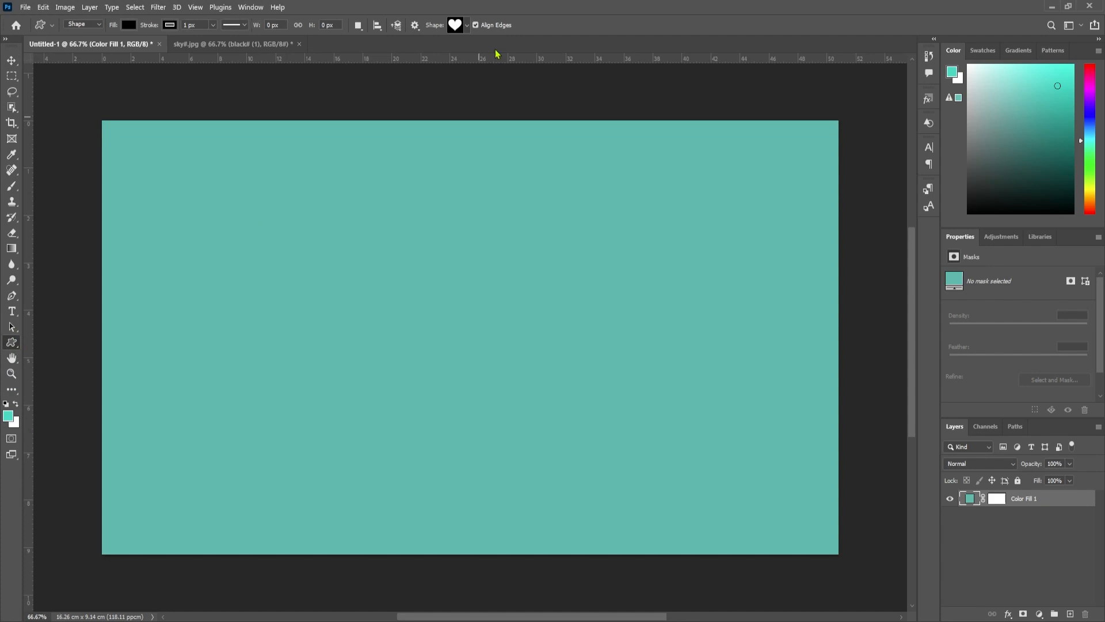
{"action": "left_click", "coordinate": [129, 25]}
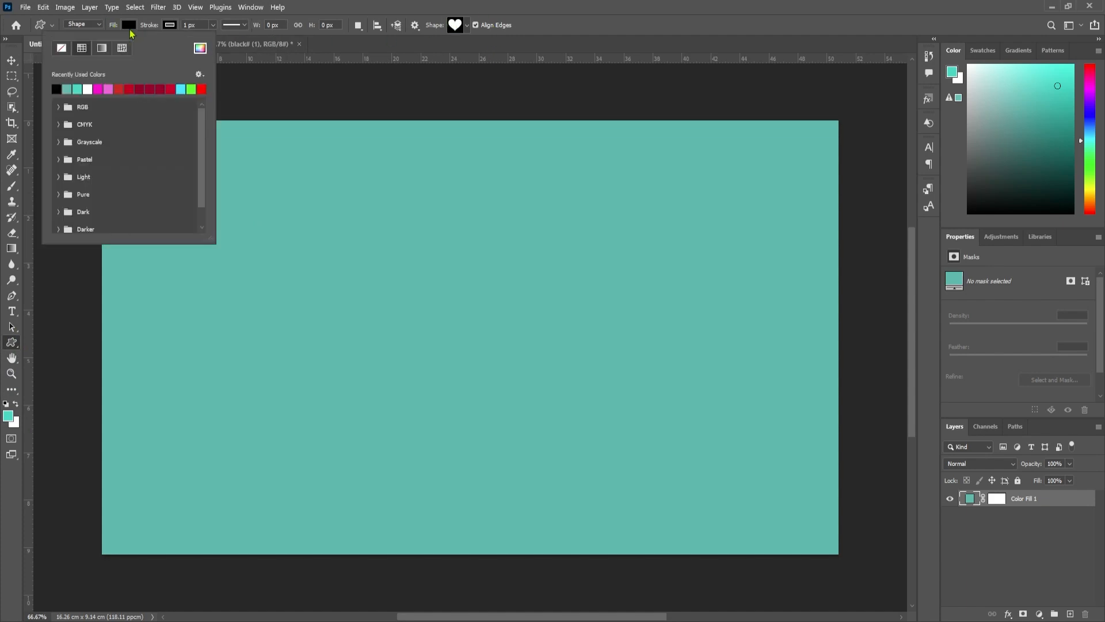
{"action": "mouse_move", "coordinate": [464, 16]}
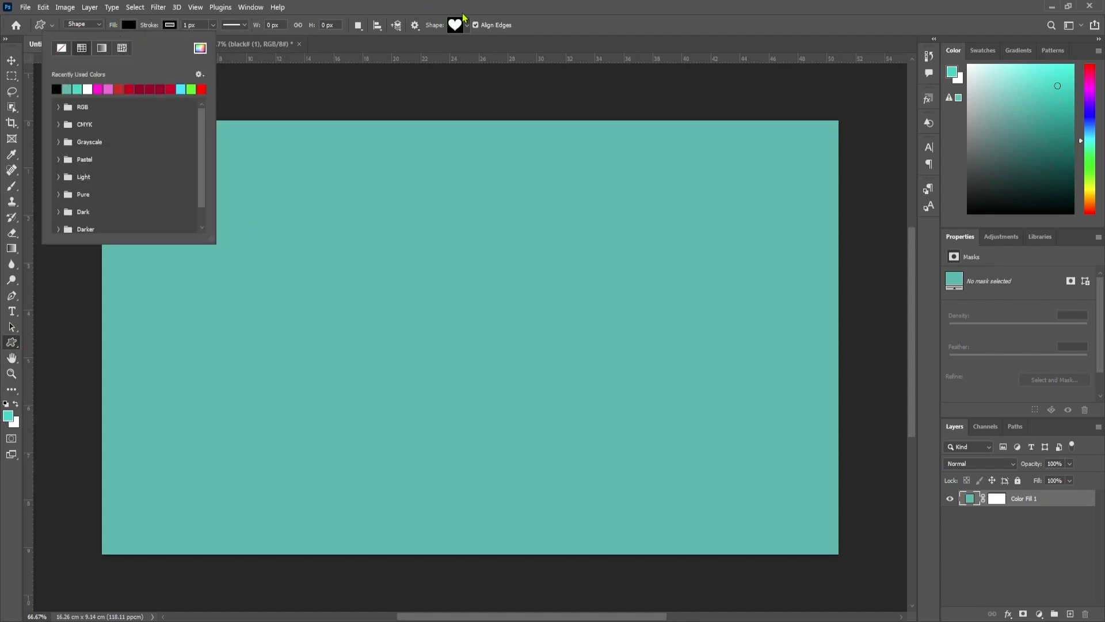
{"action": "left_click", "coordinate": [456, 25]}
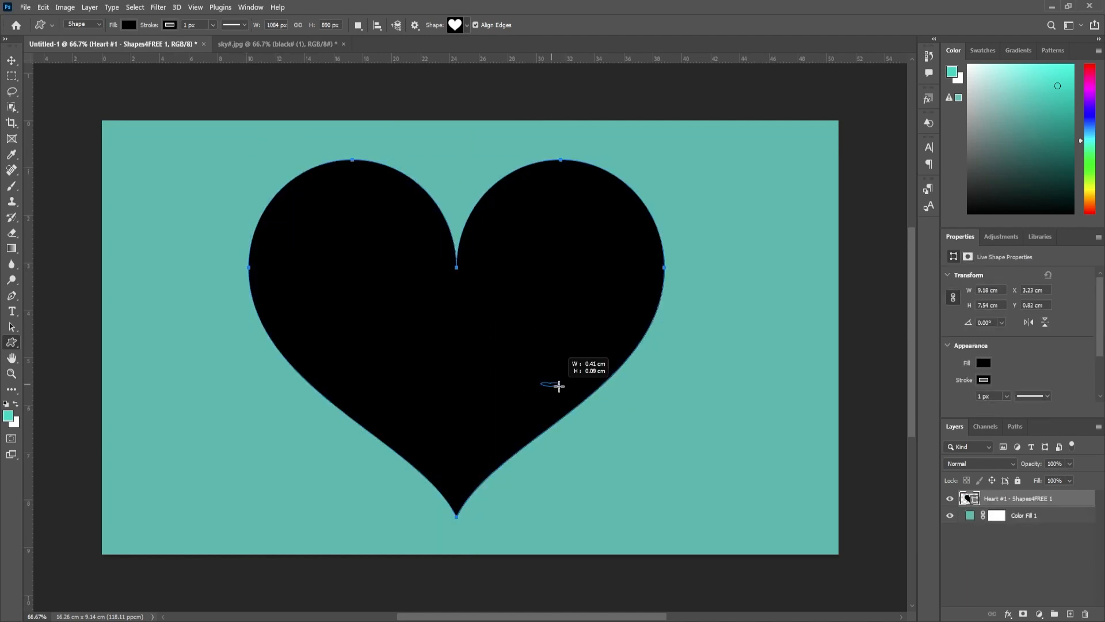
{"action": "left_click", "coordinate": [12, 59]}
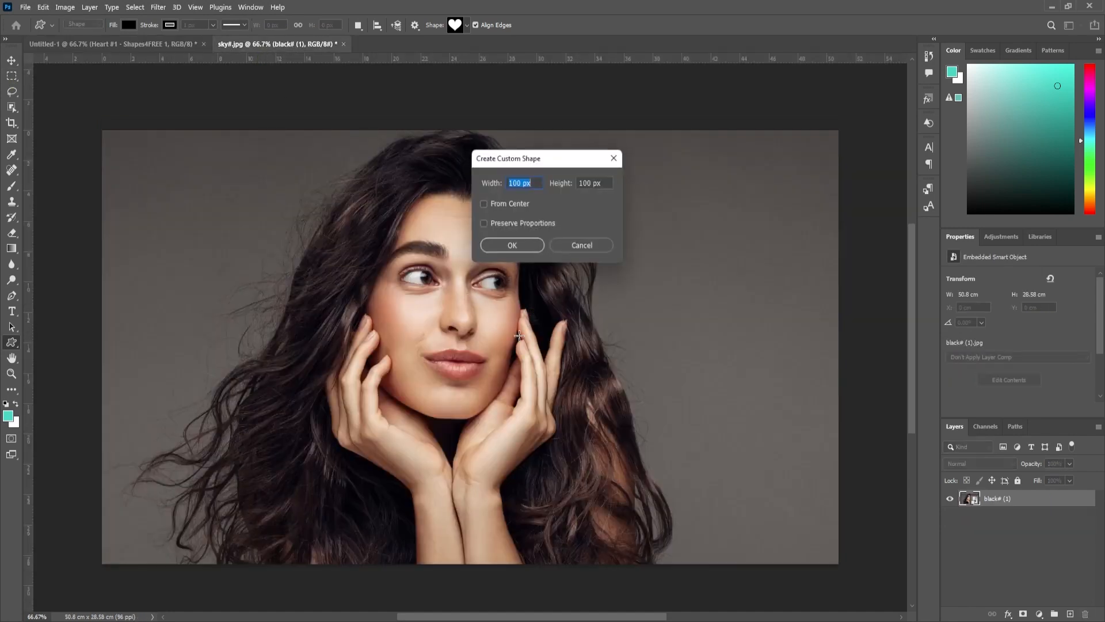
- Dismiss the shape size prompt, drag the photo onto Untitled-1, and commit placement
{"action": "left_click", "coordinate": [581, 245]}
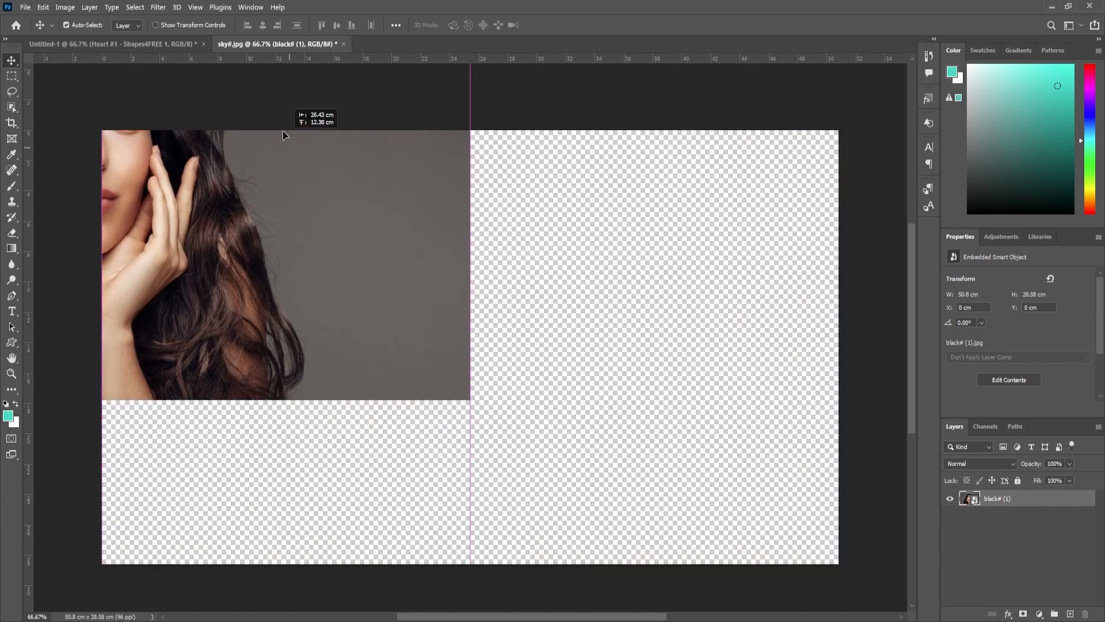
{"action": "left_click", "coordinate": [109, 44]}
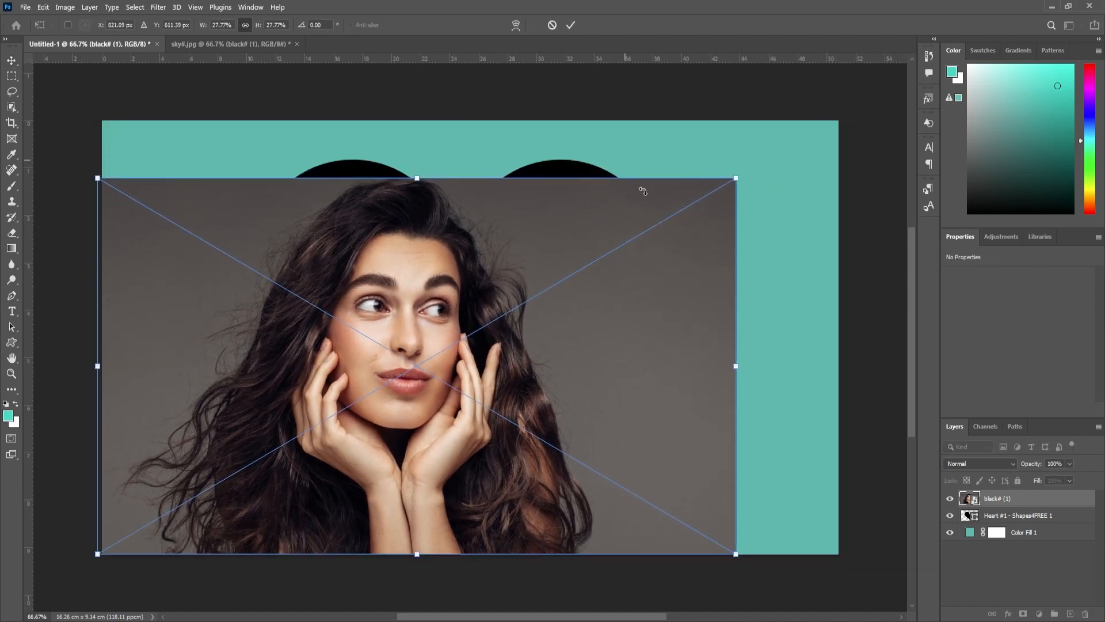
{"action": "left_click", "coordinate": [571, 25]}
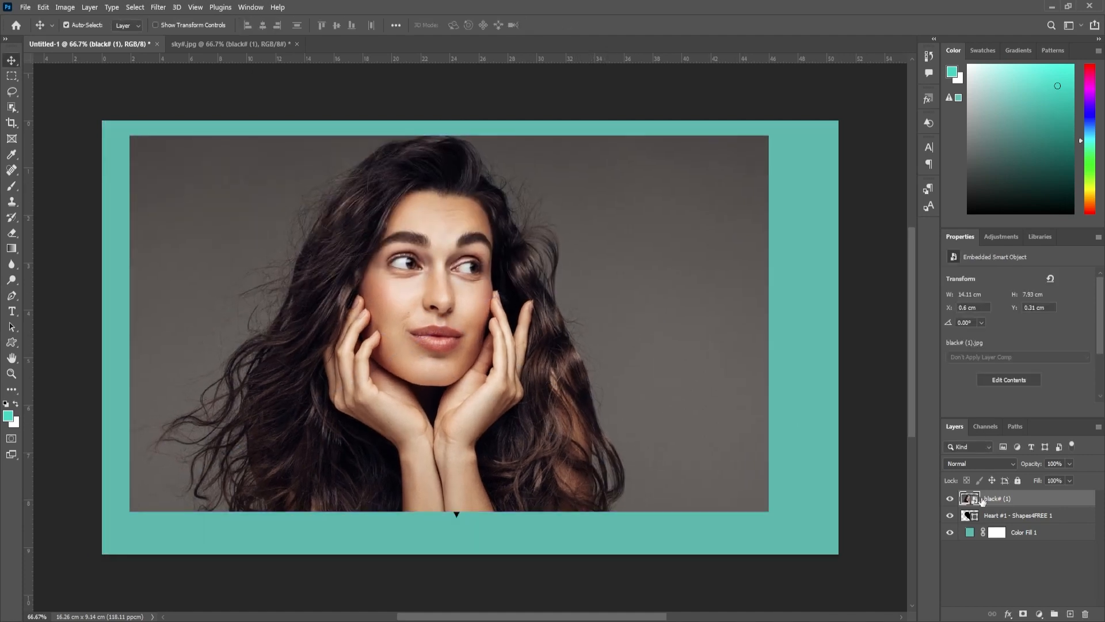
- Apply Create Clipping Mask to the photo layer so it shows only inside the heart
{"action": "right_click", "coordinate": [997, 499]}
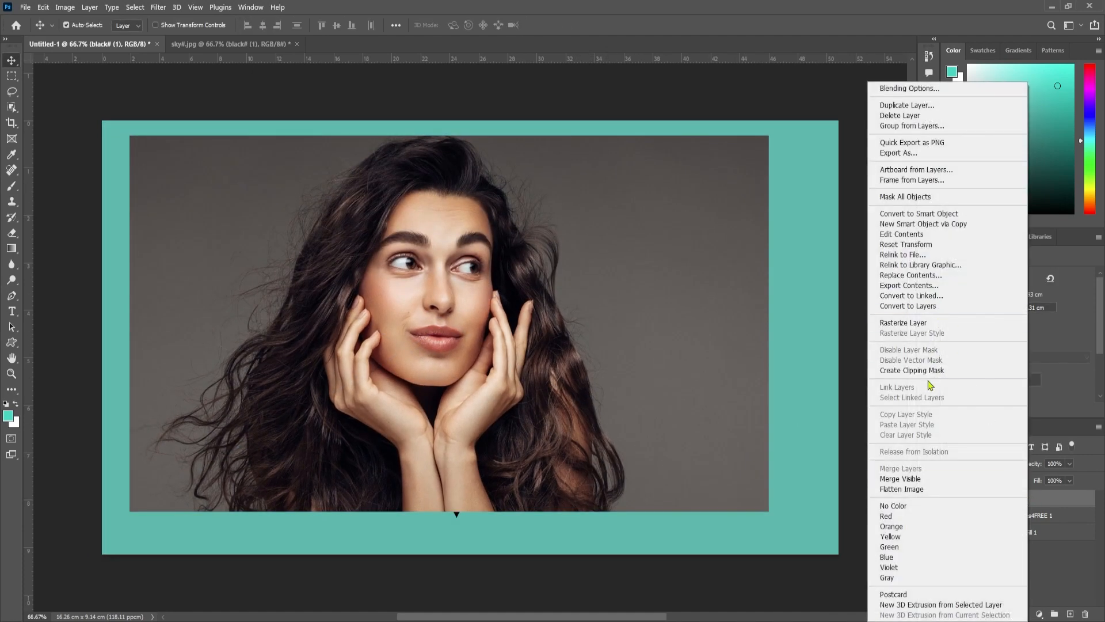
{"action": "left_click", "coordinate": [911, 370]}
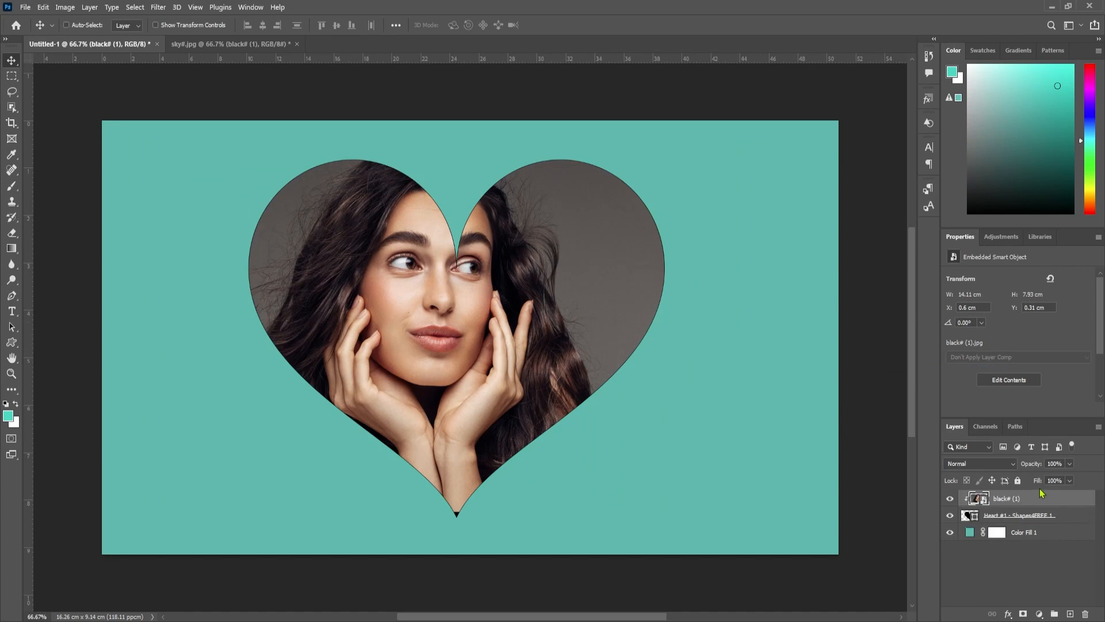
{"action": "key", "text": "ctrl+t"}
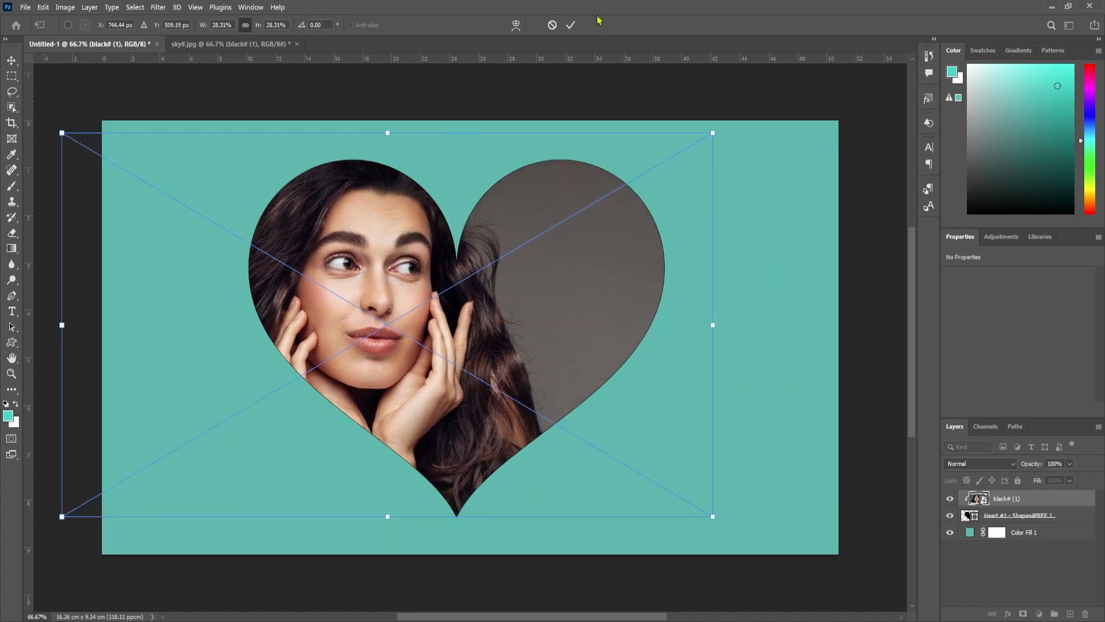
- Commit the scaled portrait, shifted left so the face fills the heart's left lobe
{"action": "left_click", "coordinate": [571, 25]}
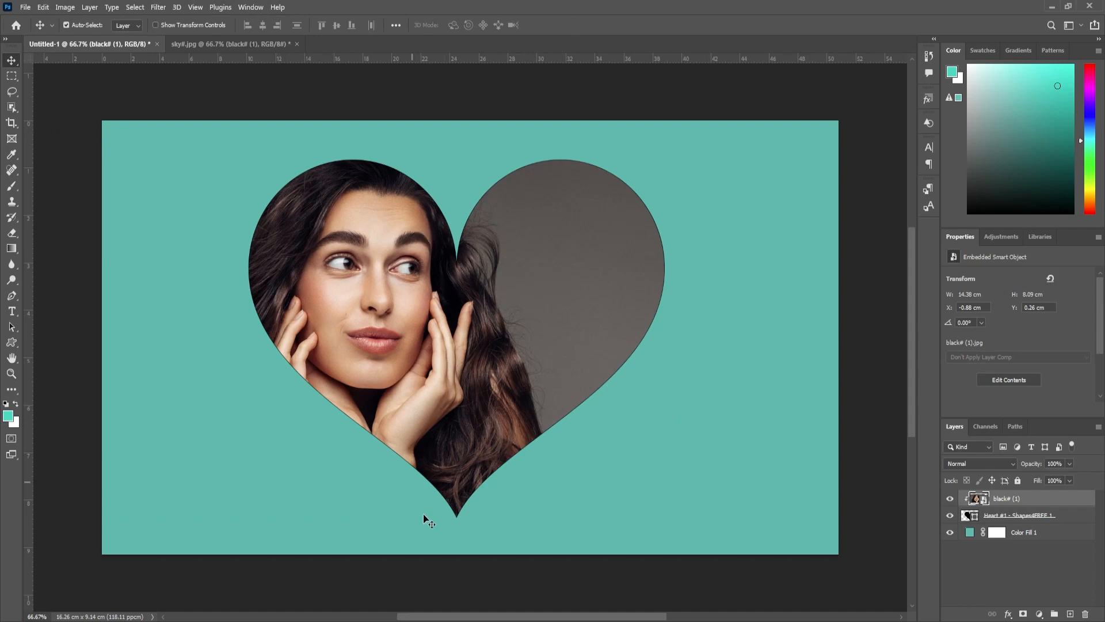
{"action": "left_click", "coordinate": [1024, 532]}
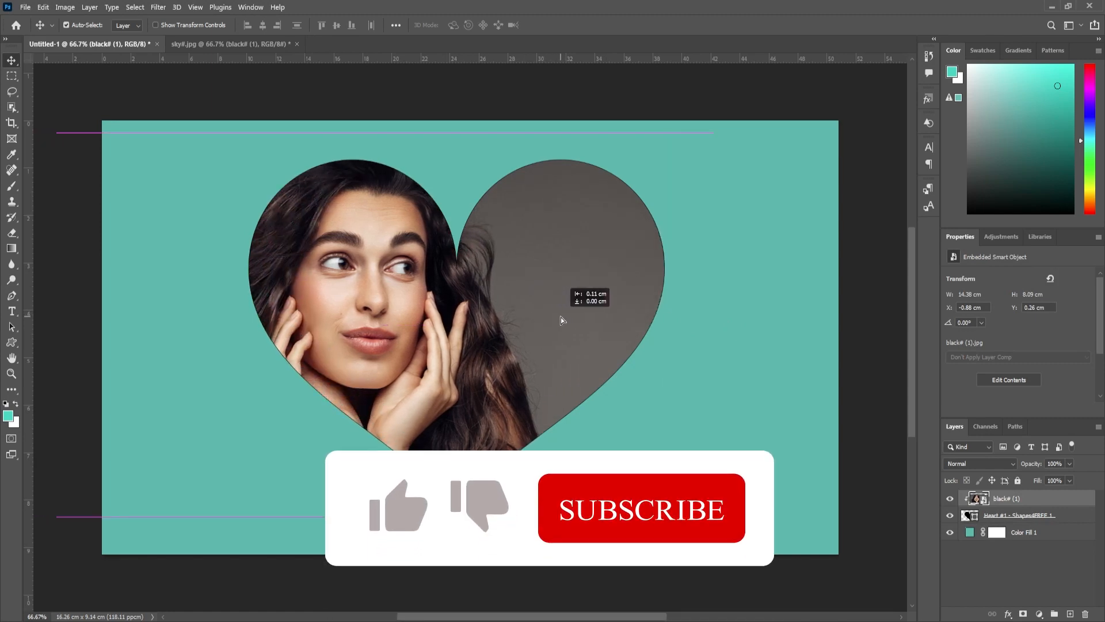
{"action": "left_click", "coordinate": [1024, 532]}
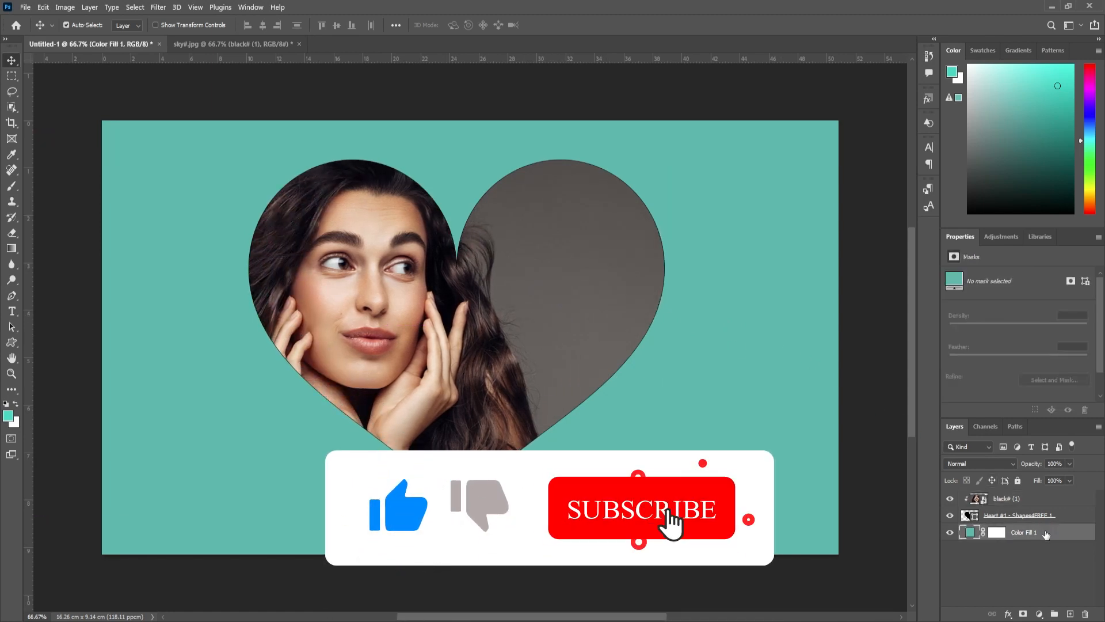